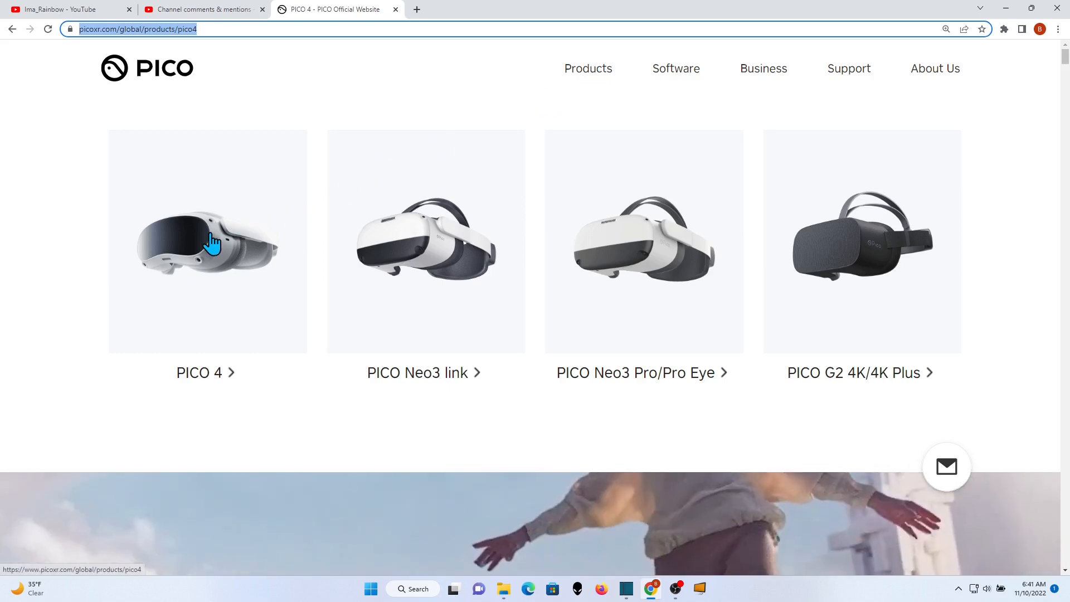
# Reach the PICO Link download section from the PICO 4 product page in Chrome.
pyautogui.click(207, 240)
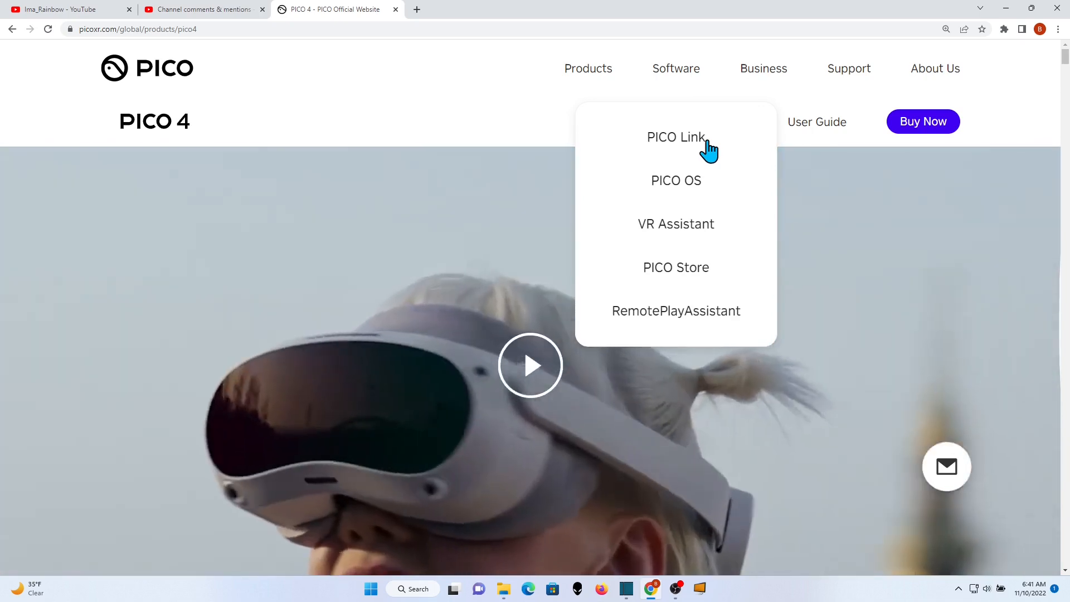
pyautogui.click(675, 137)
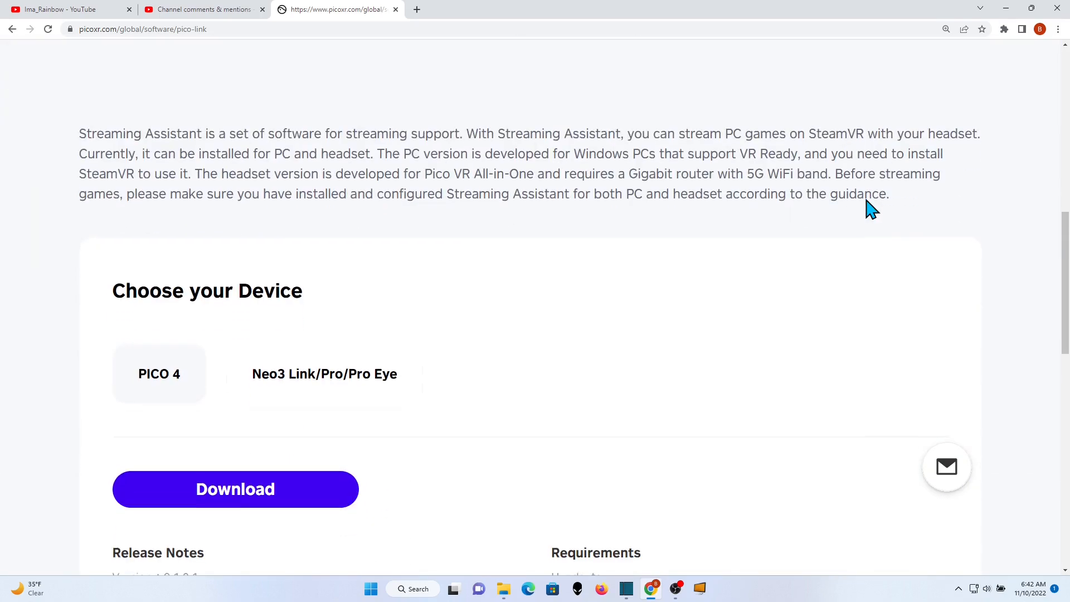
pyautogui.scroll(-3)
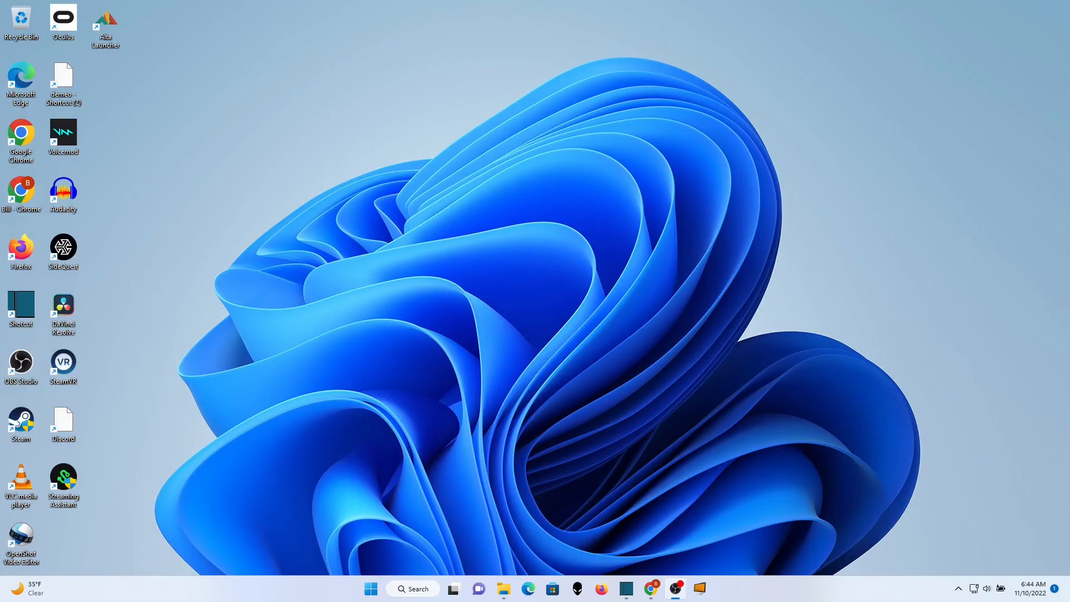
# Launch Streaming Assistant and save settings with 72 Hz refresh and Smooth display mode.
pyautogui.click(370, 588)
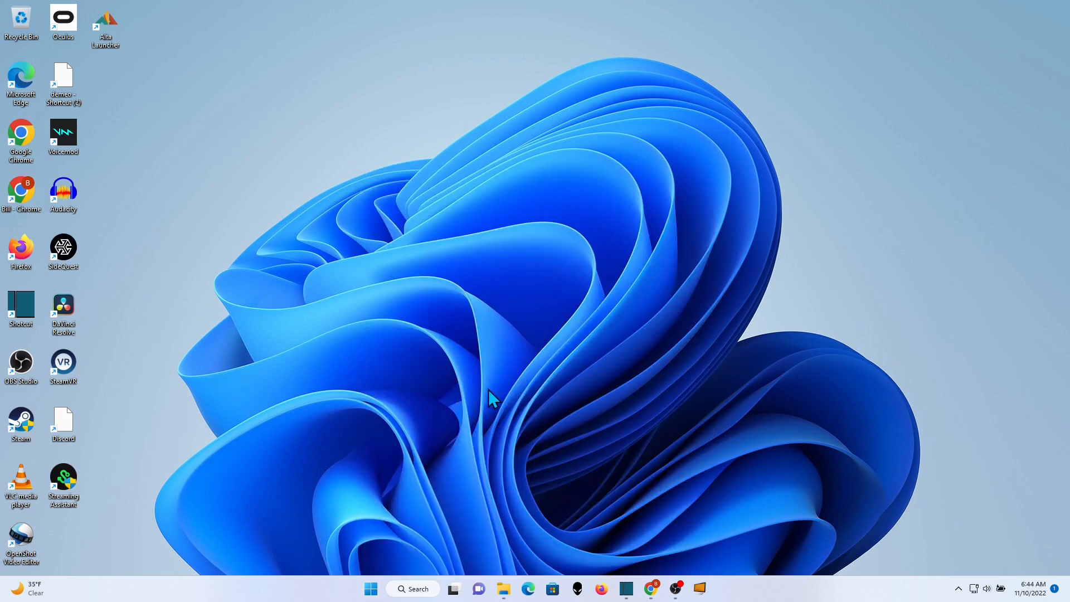
pyautogui.moveTo(900, 341)
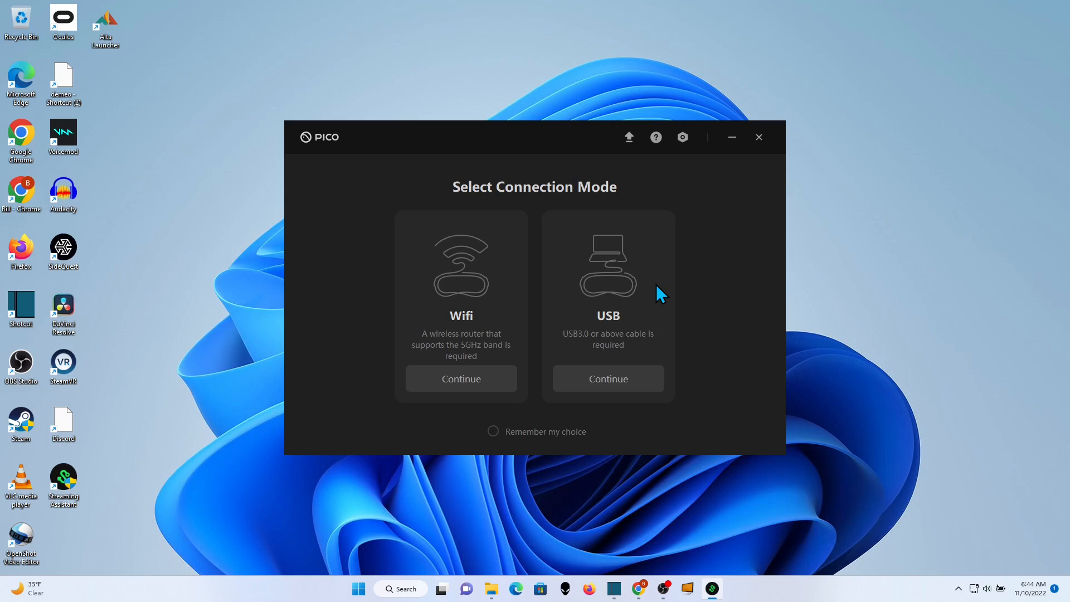
pyautogui.moveTo(710, 212)
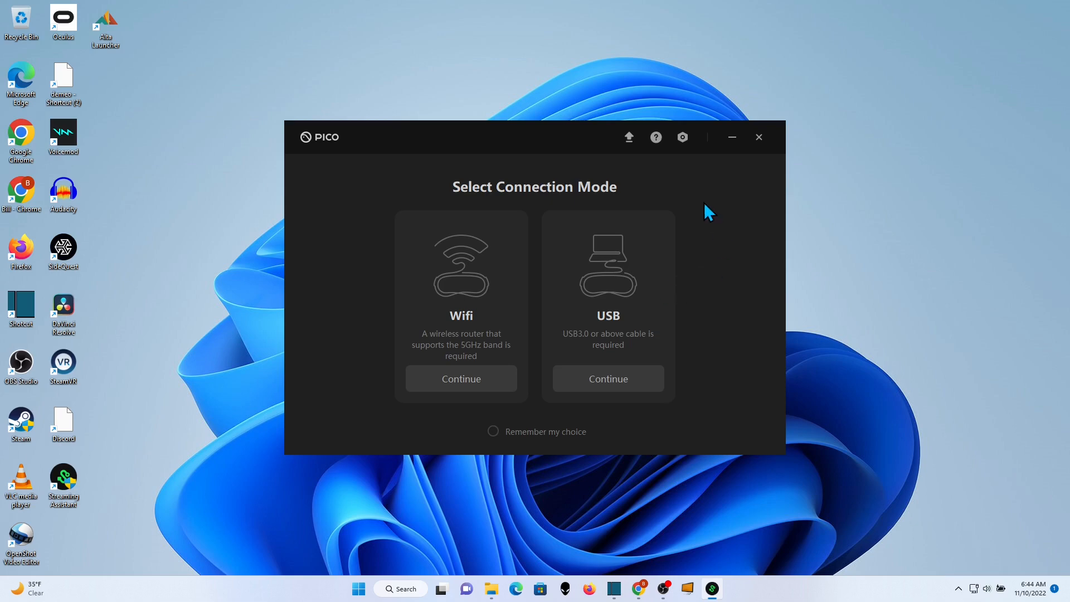
pyautogui.click(682, 137)
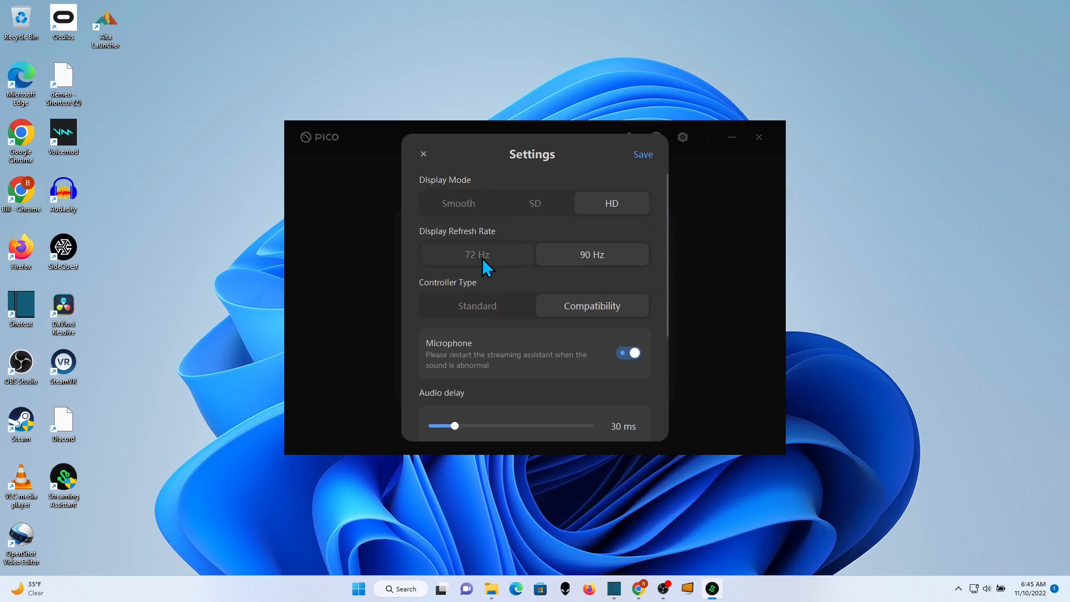
pyautogui.click(476, 254)
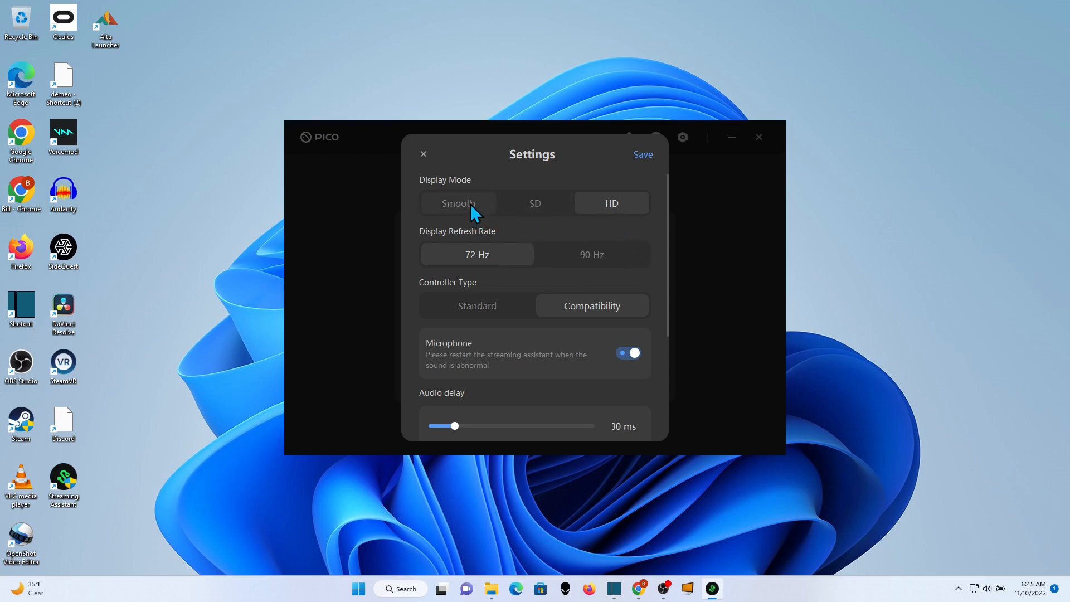
pyautogui.click(458, 202)
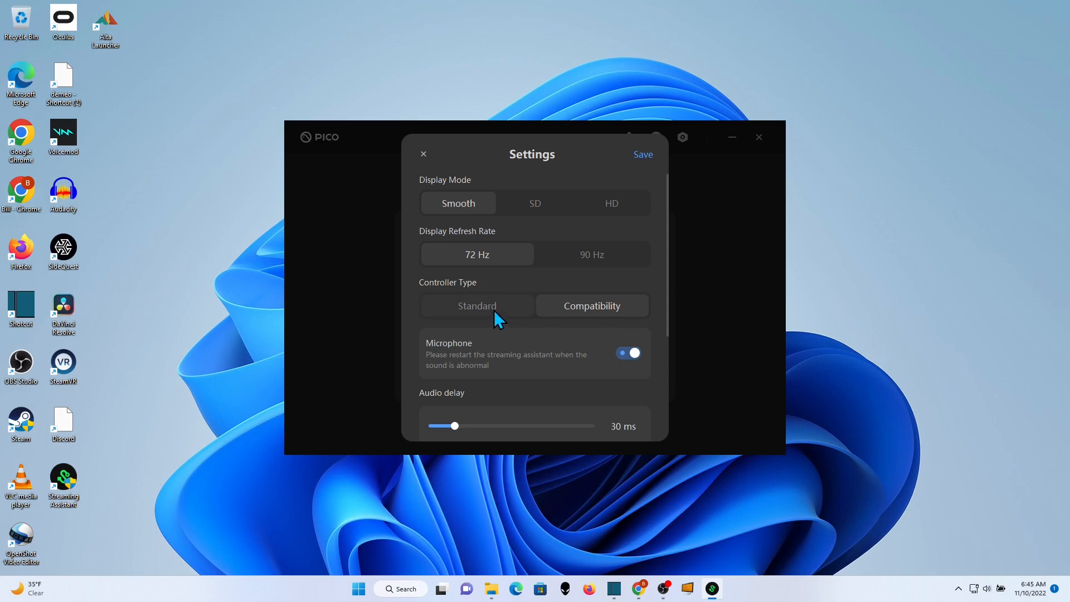
pyautogui.click(640, 154)
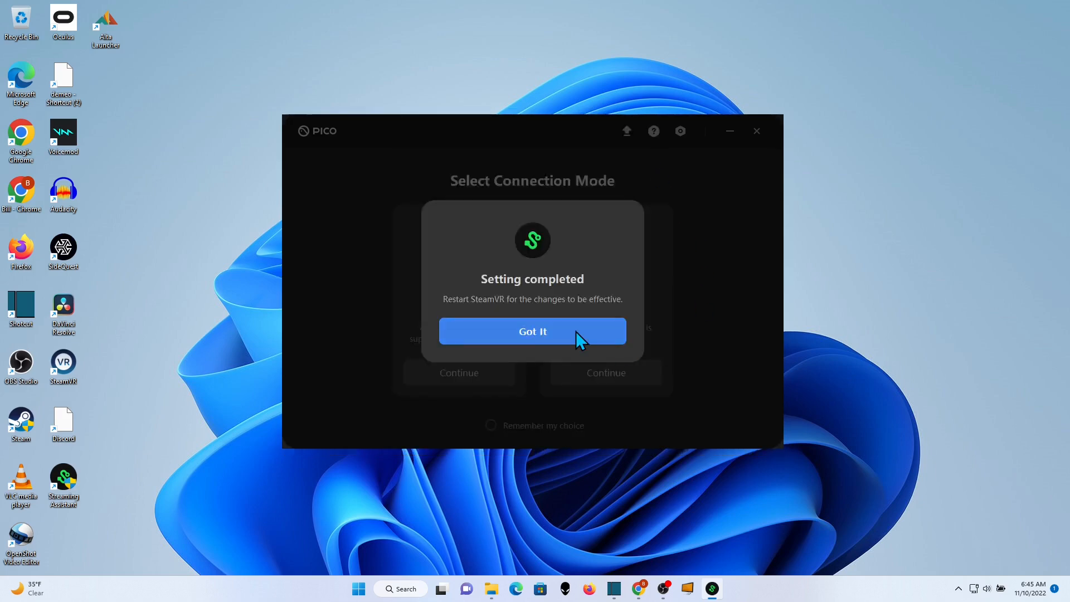
# Dismiss the settings notice, choose USB connection and continue past the USB 3.0 instructions.
pyautogui.click(533, 331)
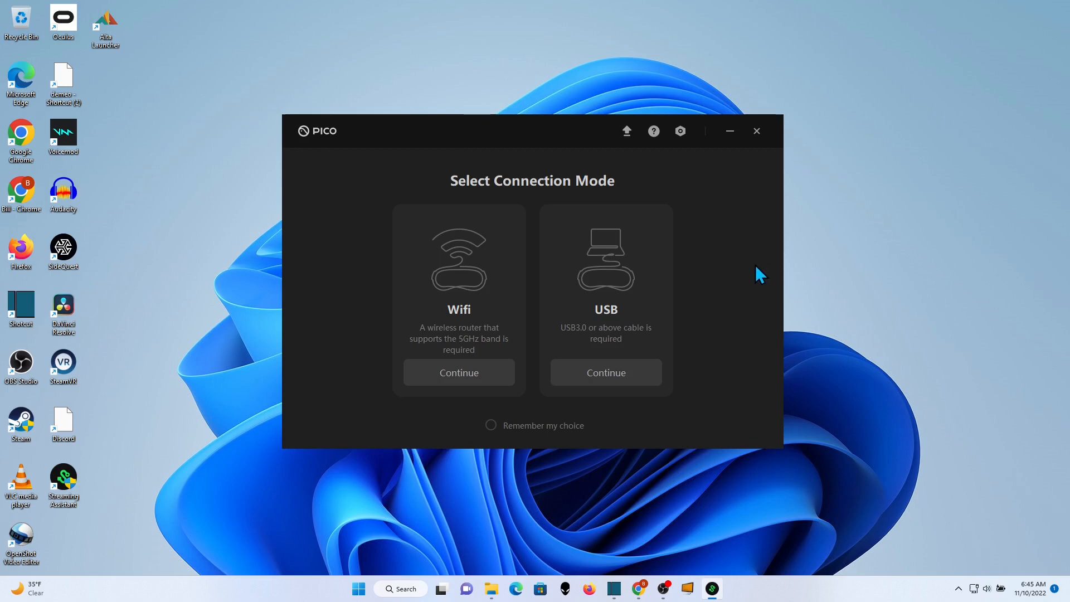
pyautogui.moveTo(754, 261)
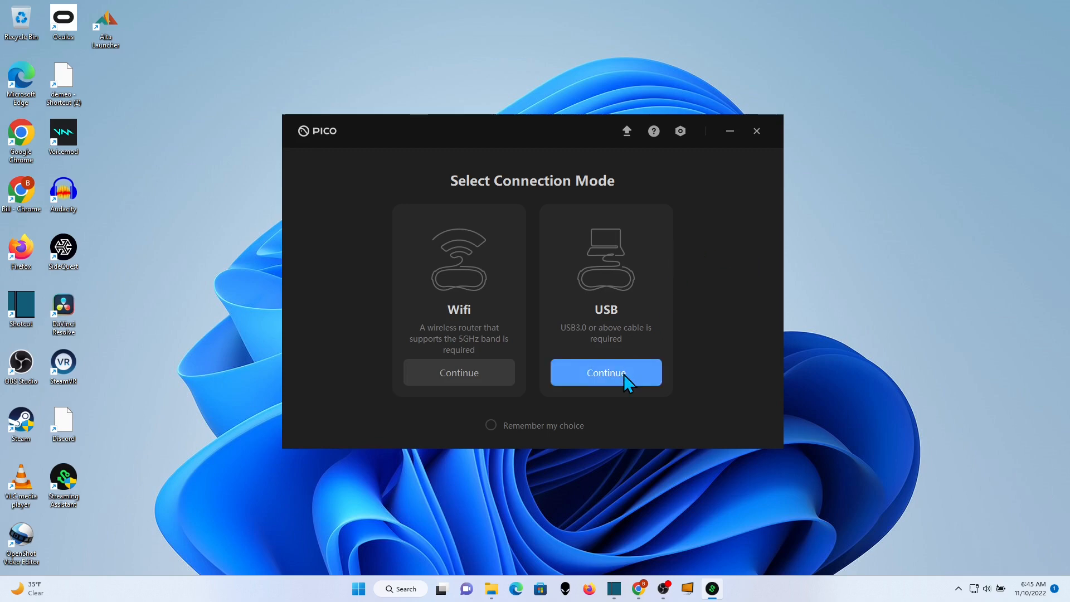
pyautogui.click(604, 373)
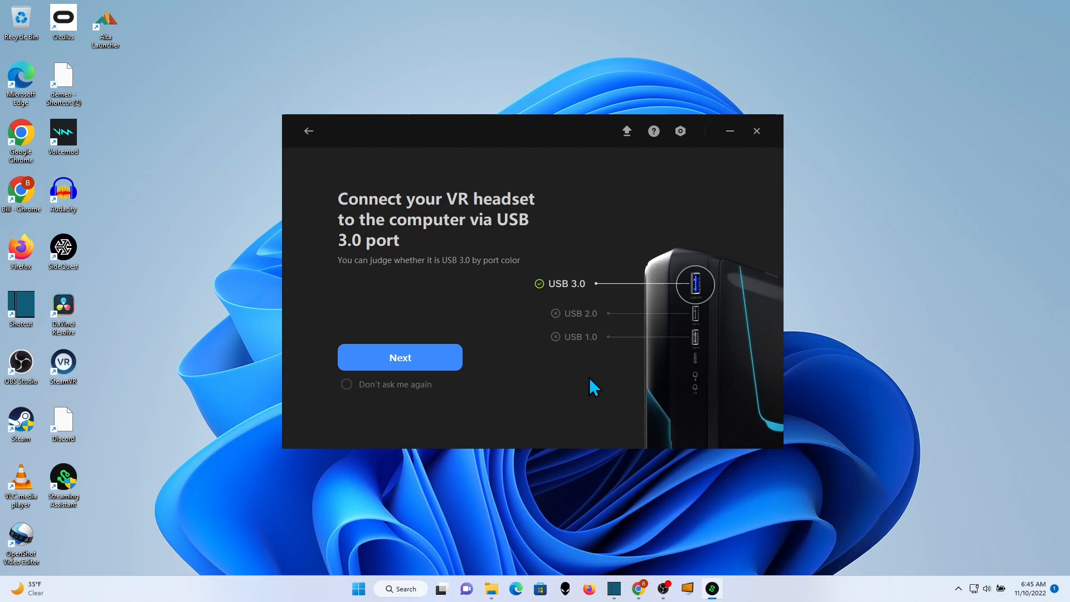
pyautogui.moveTo(467, 350)
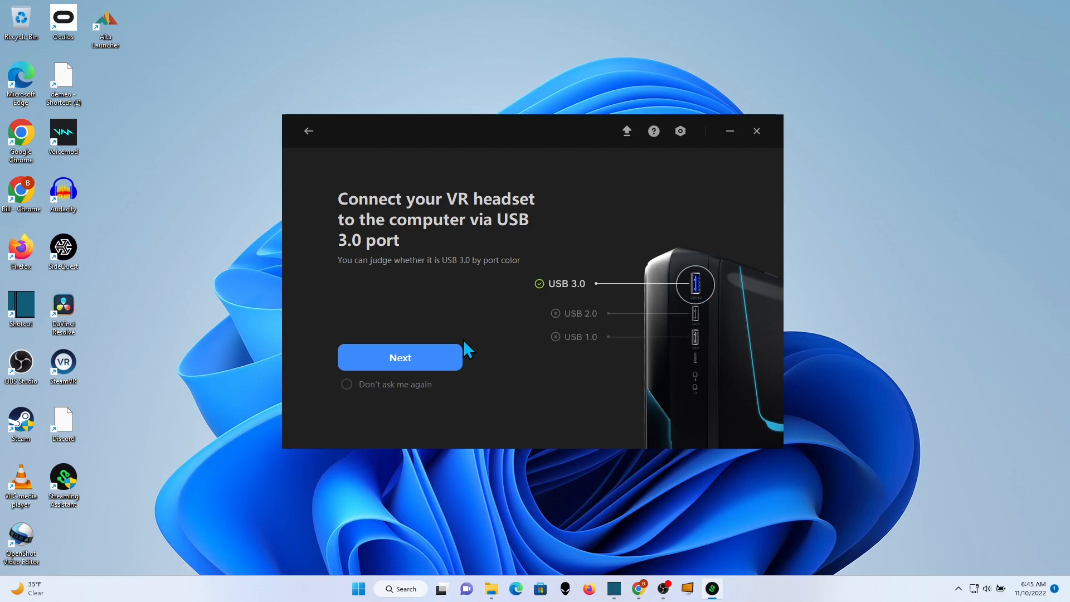
pyautogui.click(400, 357)
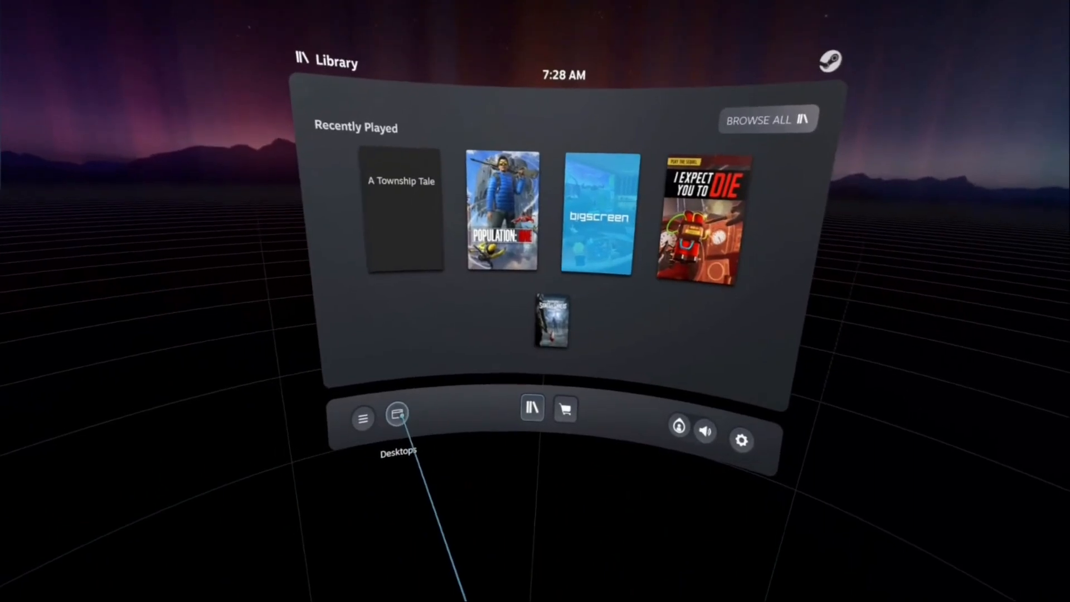
# Bring up the SteamVR dashboard in the headset.
pyautogui.click(398, 416)
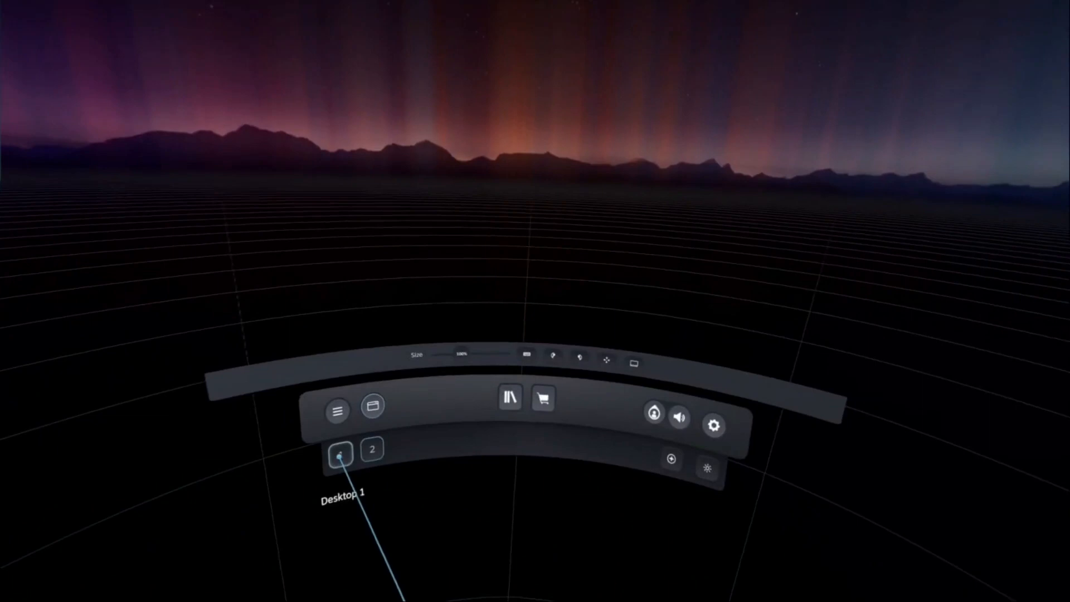
# Start A Township Tale from the SteamVR library over the USB link.
pyautogui.click(509, 398)
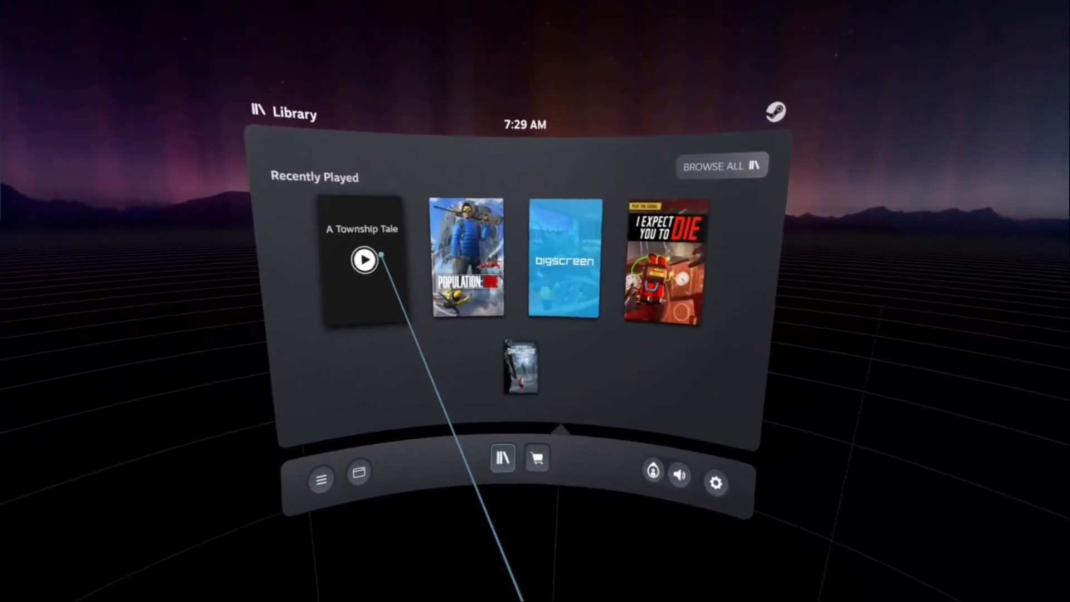
pyautogui.click(363, 260)
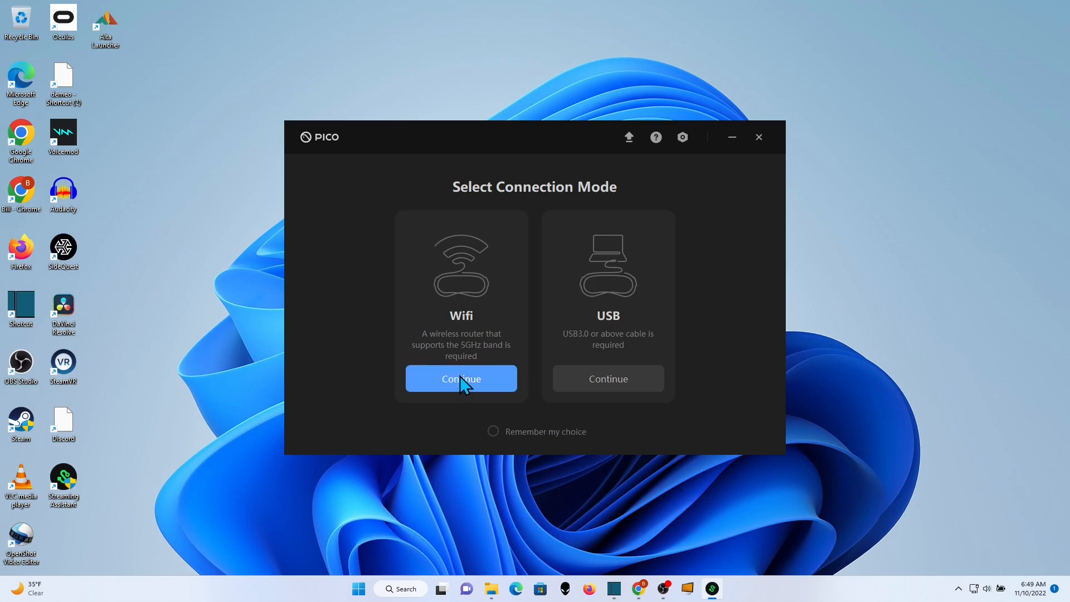
# Choose Wi-Fi as the connection mode in Streaming Assistant.
pyautogui.click(460, 379)
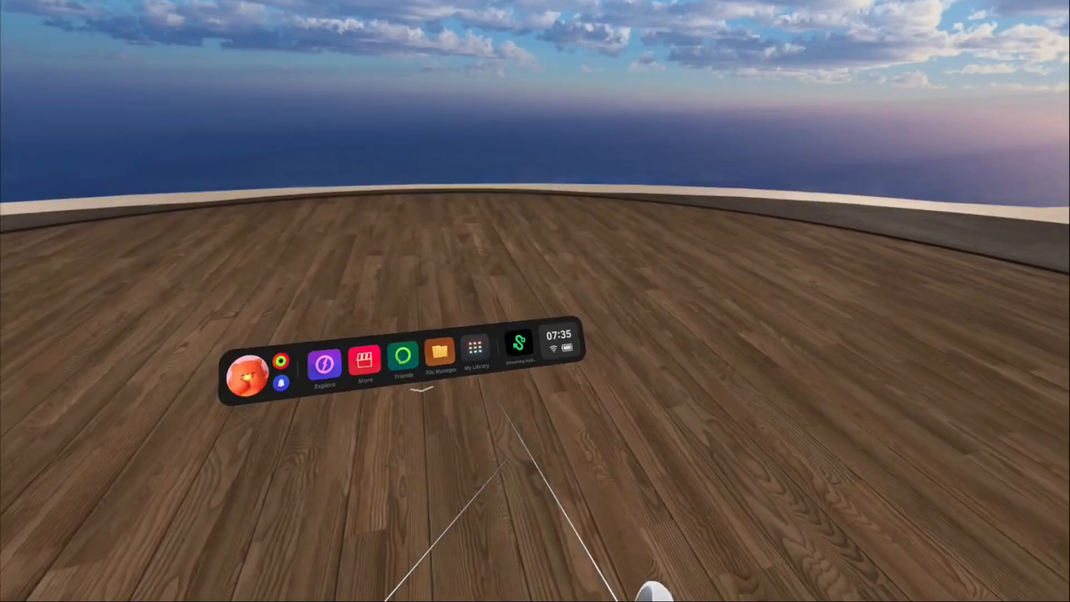
# Connect the headset wirelessly to the listed computer from the in-headset Streaming Assistant.
pyautogui.click(519, 341)
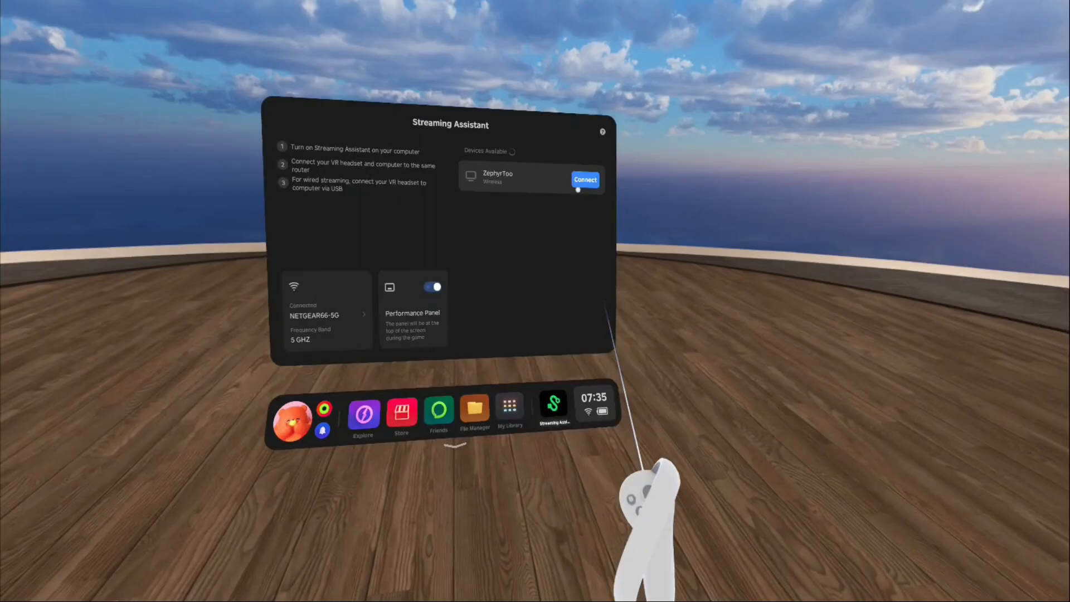
pyautogui.click(585, 180)
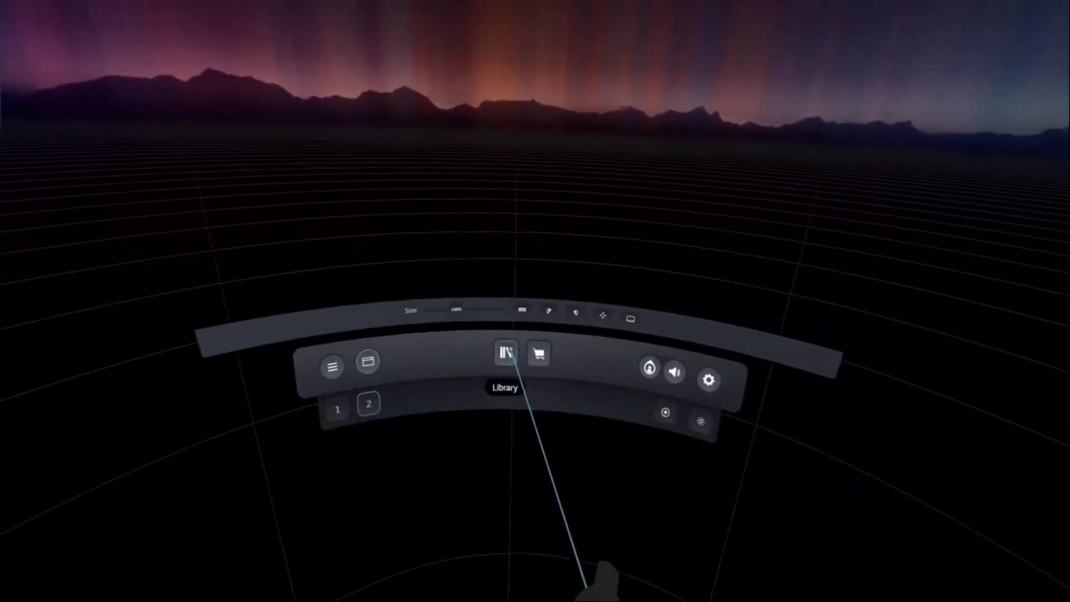
# Start A Township Tale from the SteamVR library over the wireless link.
pyautogui.click(505, 353)
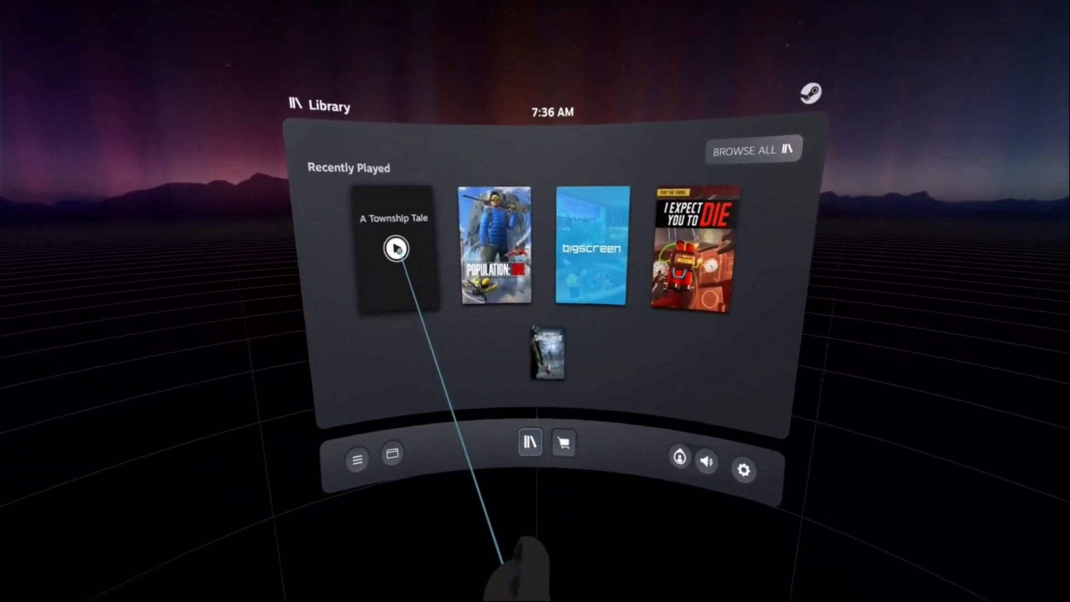
pyautogui.click(395, 248)
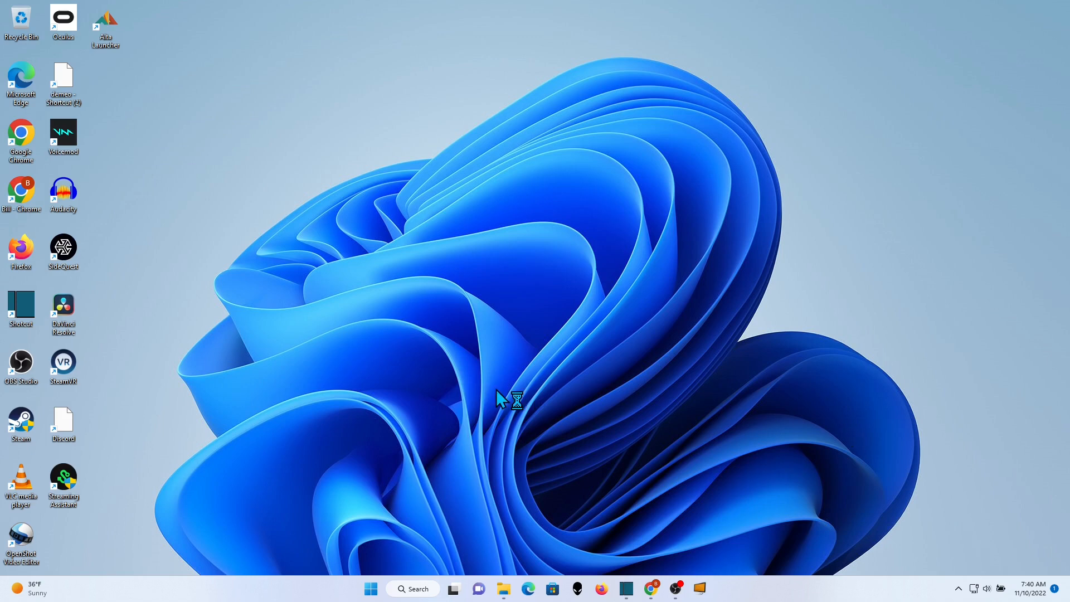
# Show the Virtual Desktop Streamer window with its options from the taskbar.
pyautogui.click(697, 588)
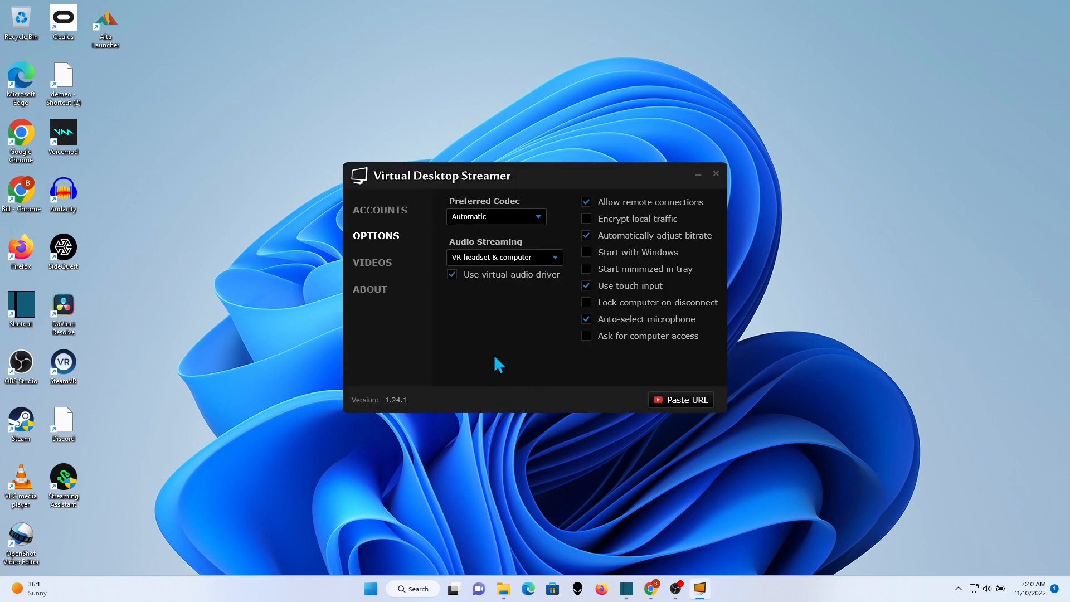
pyautogui.moveTo(443, 348)
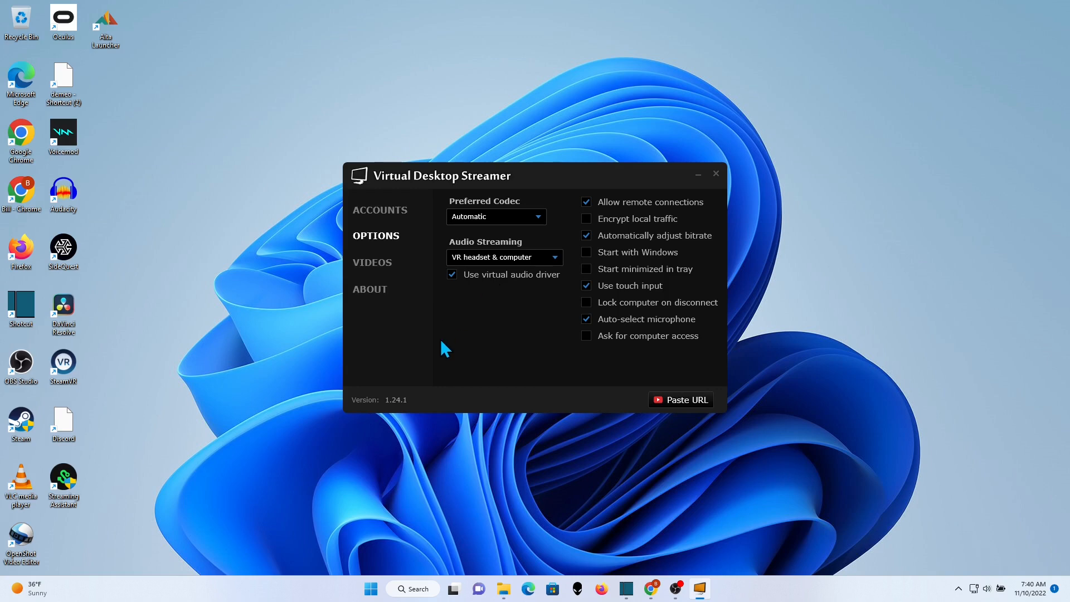
pyautogui.moveTo(416, 273)
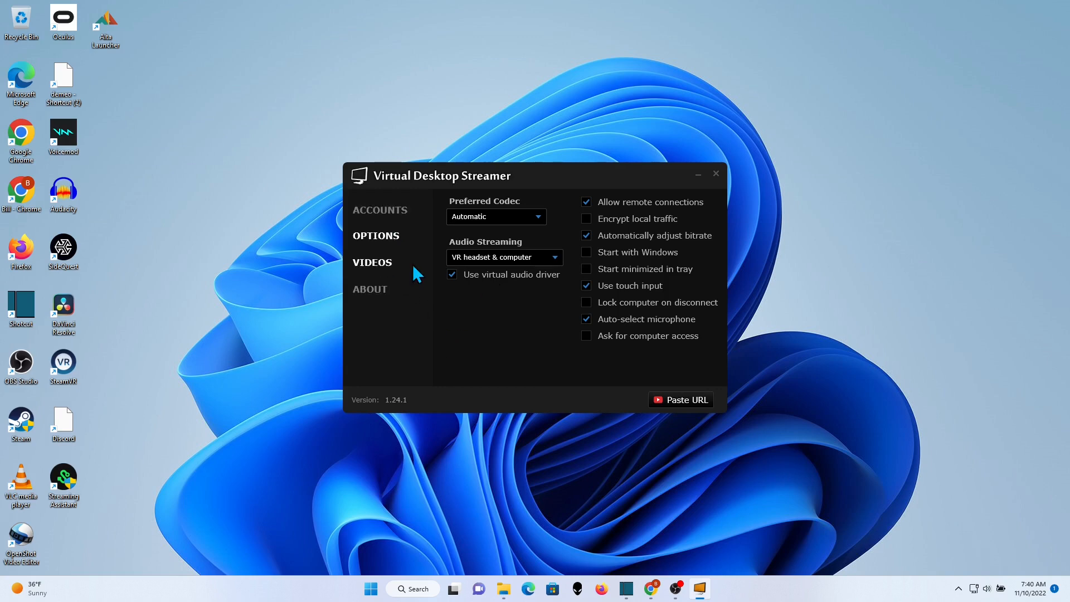
pyautogui.moveTo(877, 311)
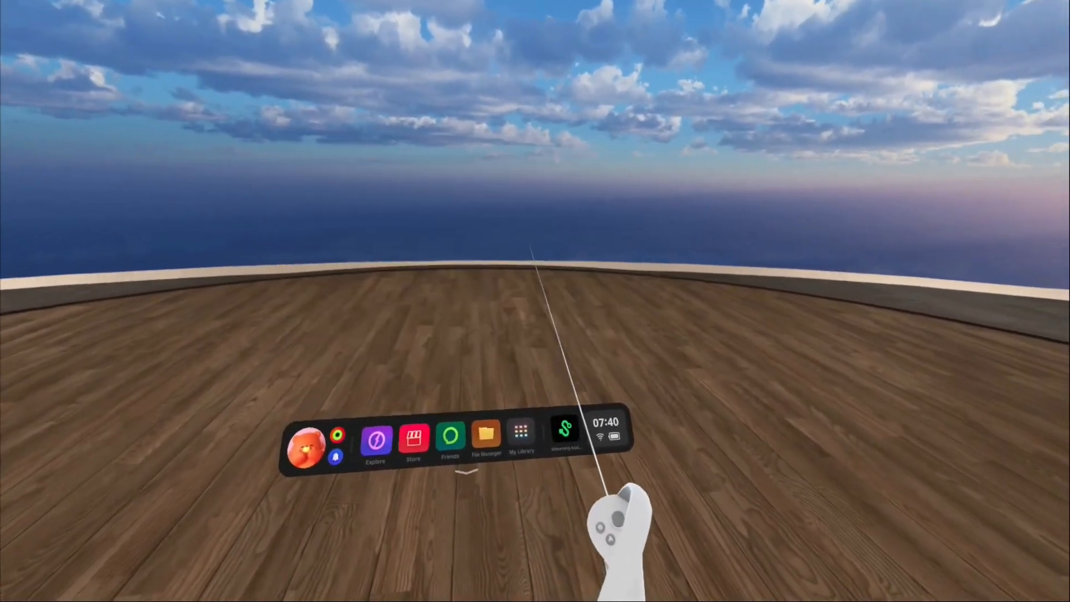
# Launch Virtual Desktop in the headset and start SteamVR on the connected computer.
pyautogui.click(522, 435)
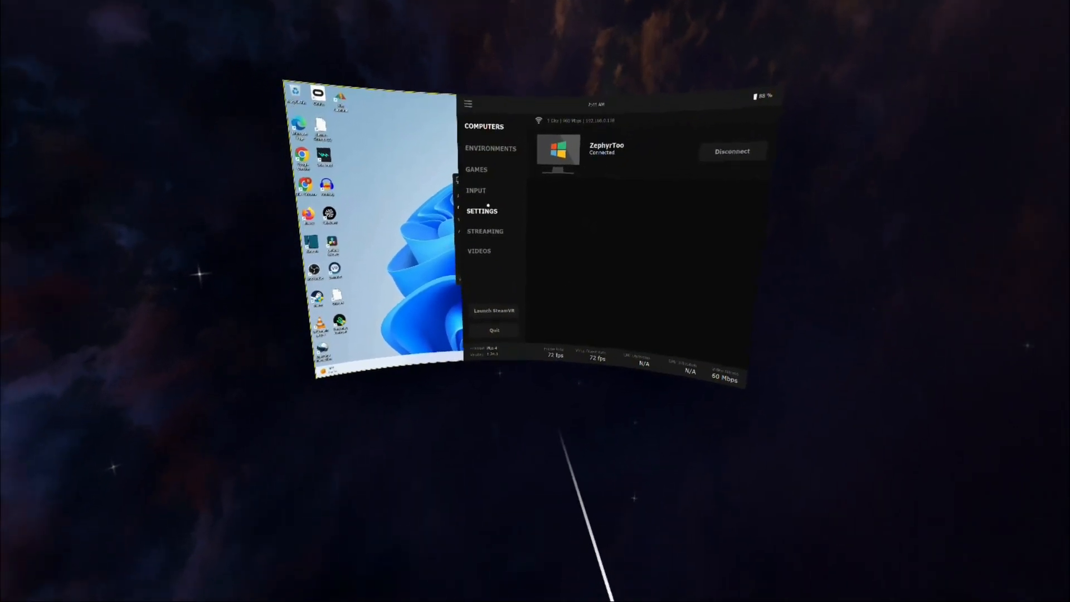
pyautogui.click(476, 169)
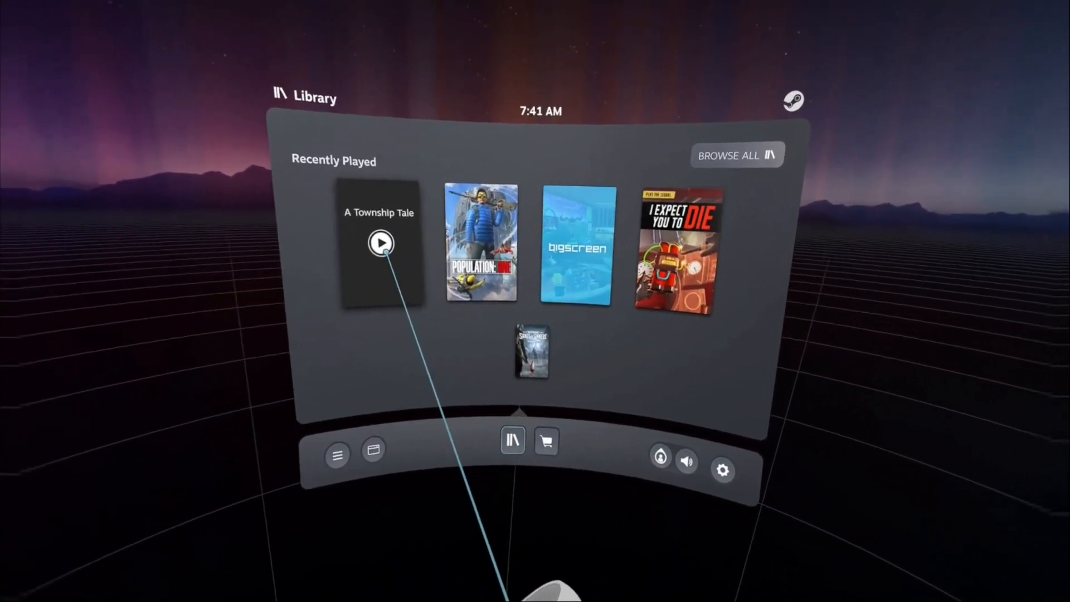
# Launch A Township Tale from the SteamVR Library and return to the game world.
pyautogui.click(381, 243)
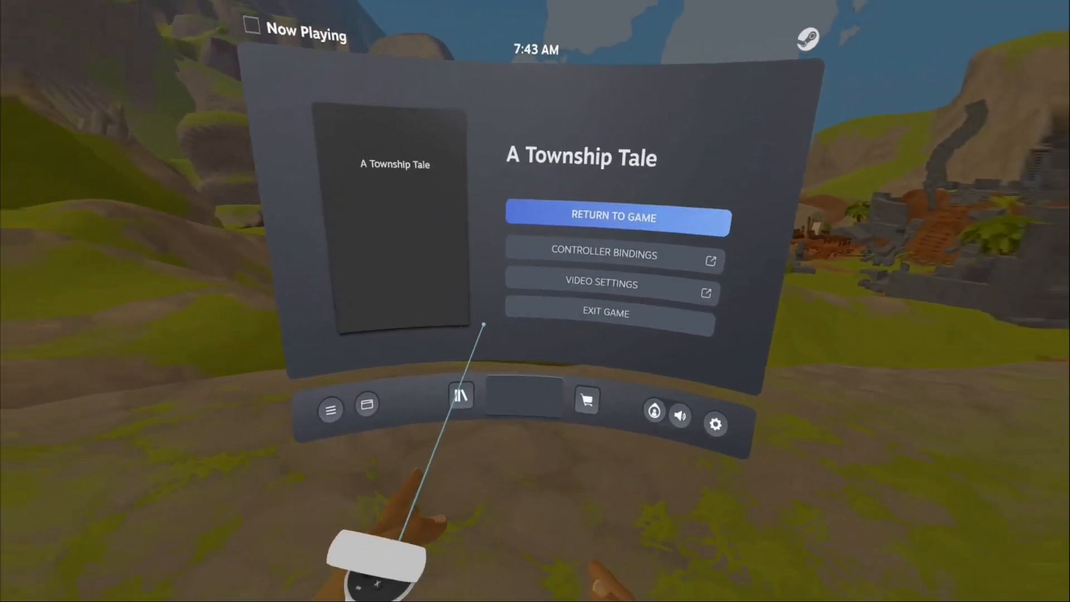
pyautogui.click(613, 217)
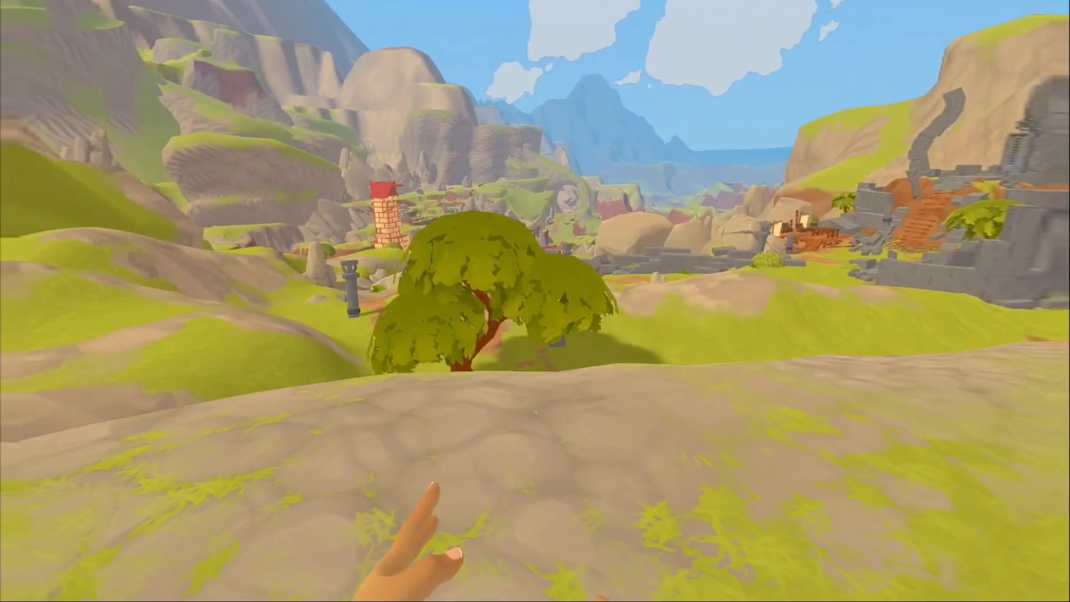